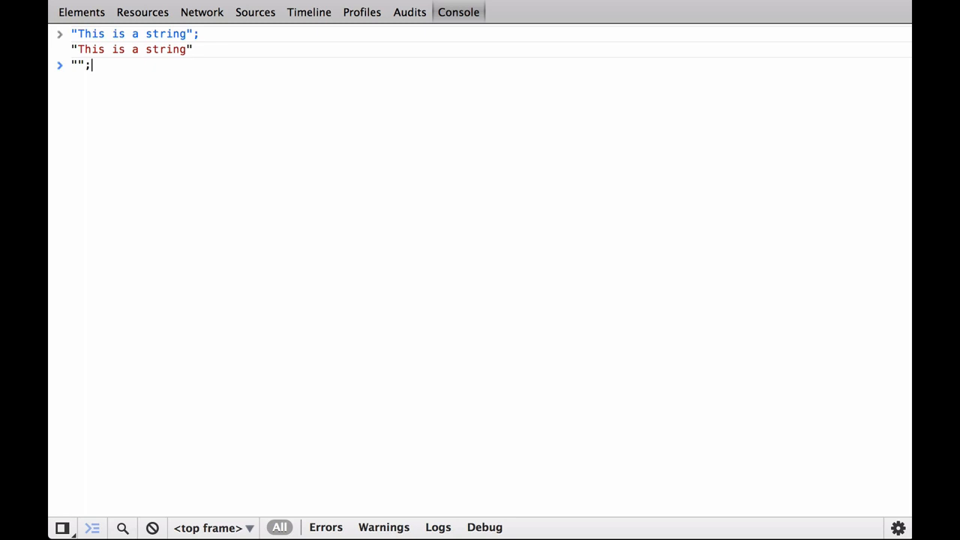
type("\"This string has an")
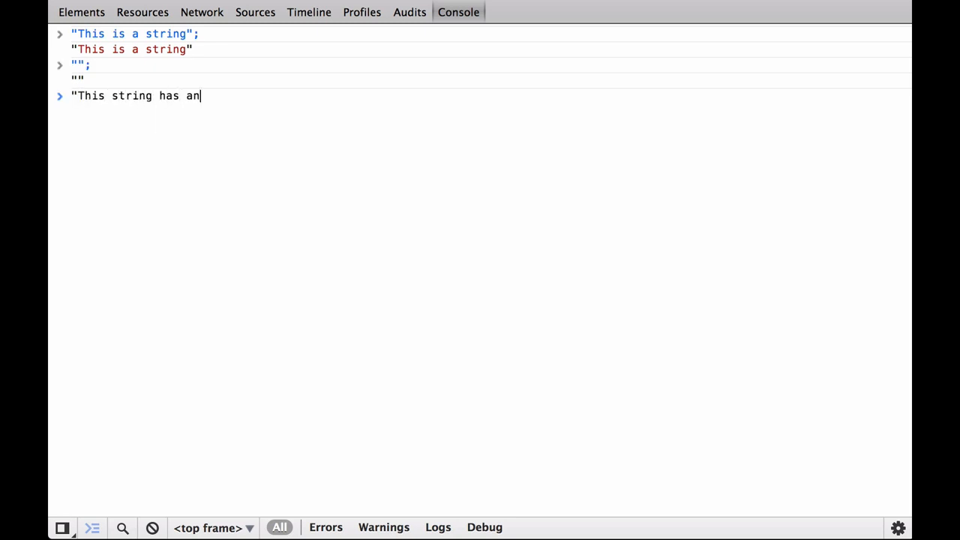
type("interior string '")
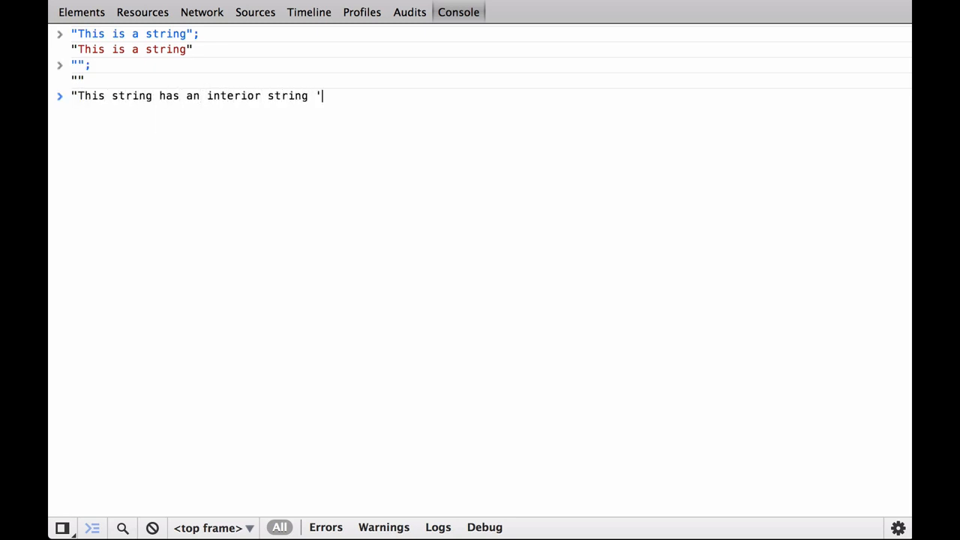
type("right here'\";")
type("'T")
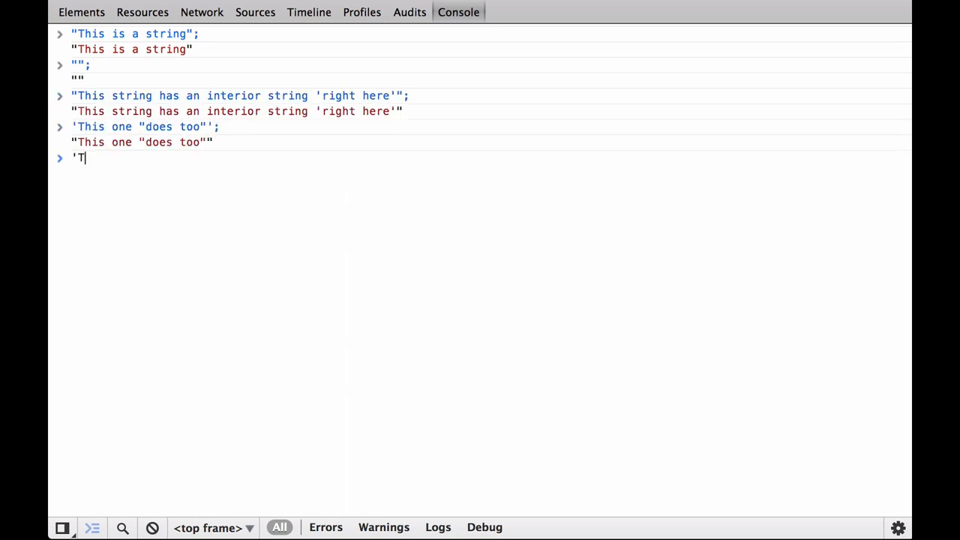
type("his \" One")
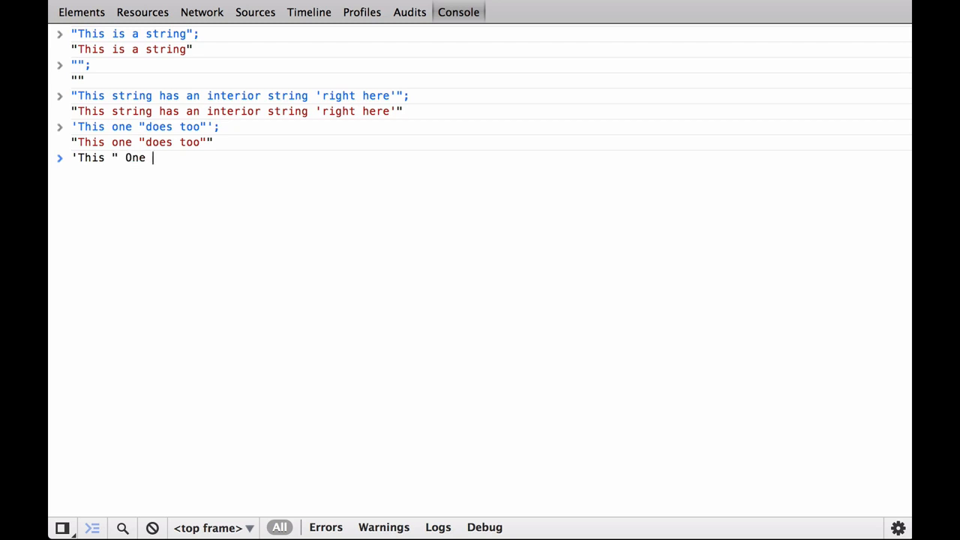
type("will ' not work \" ';")
type("'T")
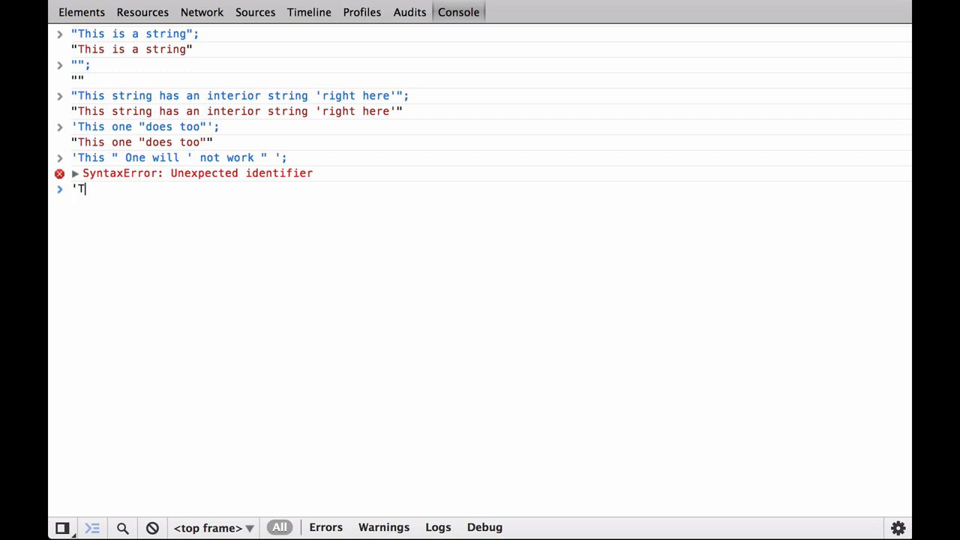
type("his \\\" One will \\' work \\\" ';")
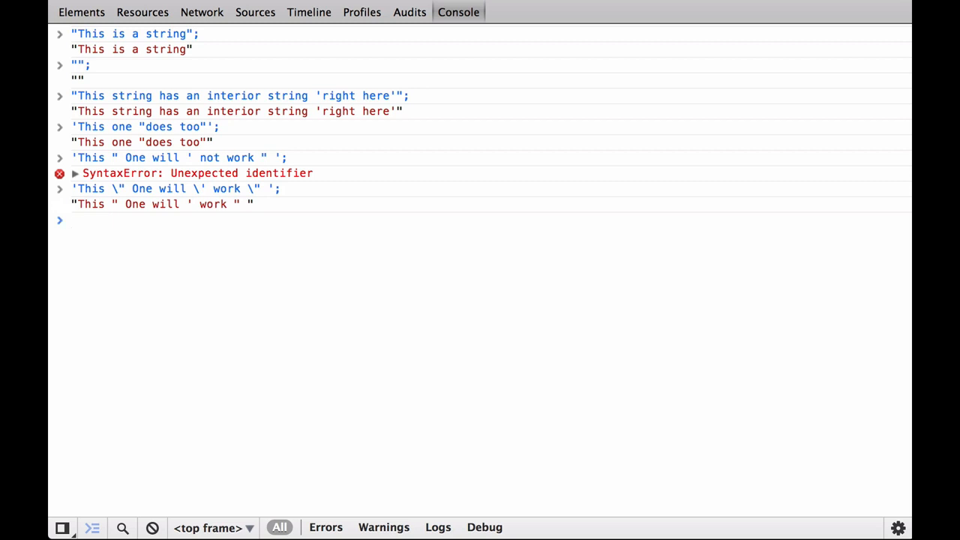
type("typeof(")
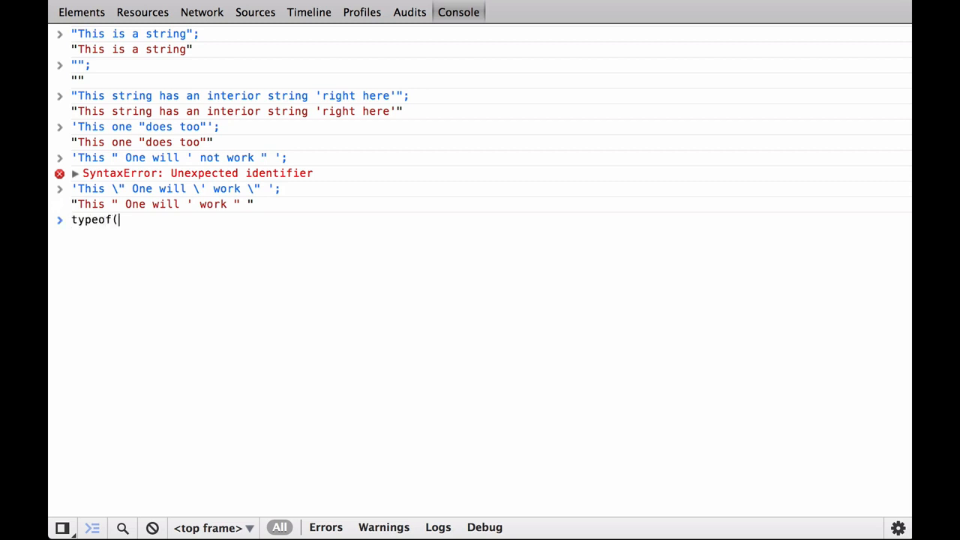
type("\"stringy\"")
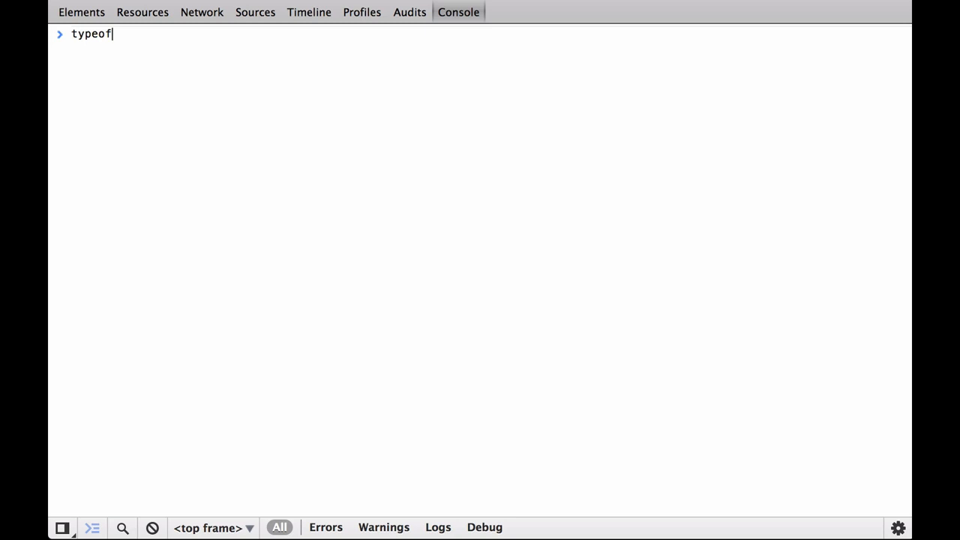
type("(0); // Zero")
type("typeof (-")
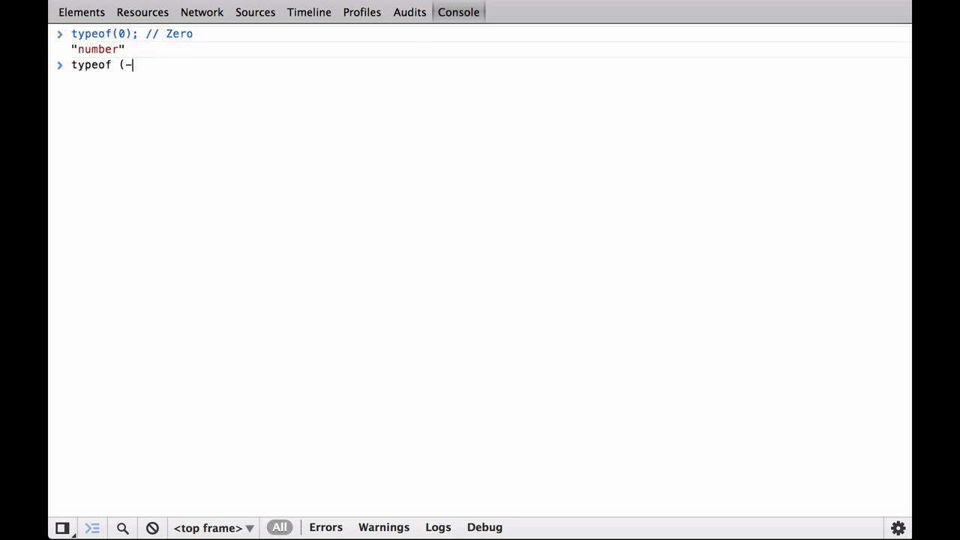
type("1e-3);")
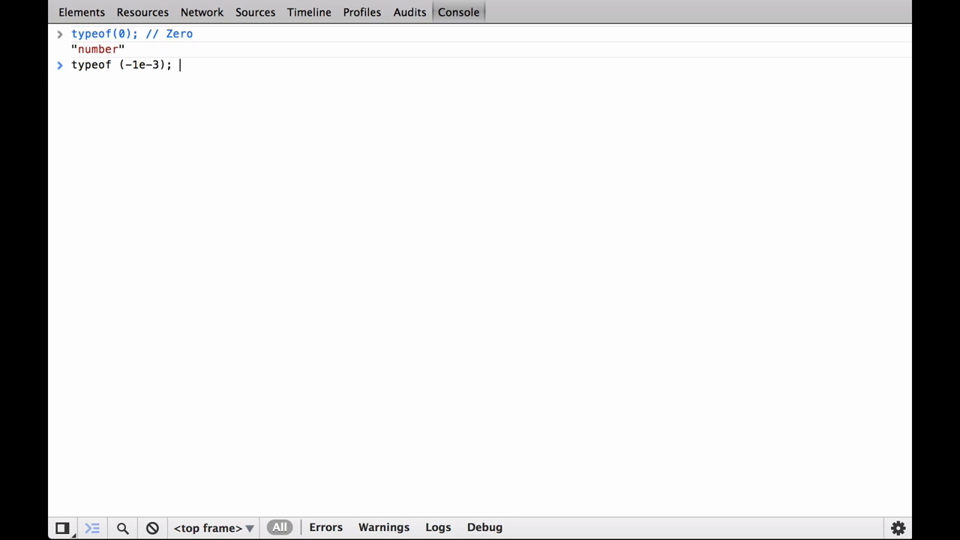
type("// Negative Scientific Number")
type("typeof")
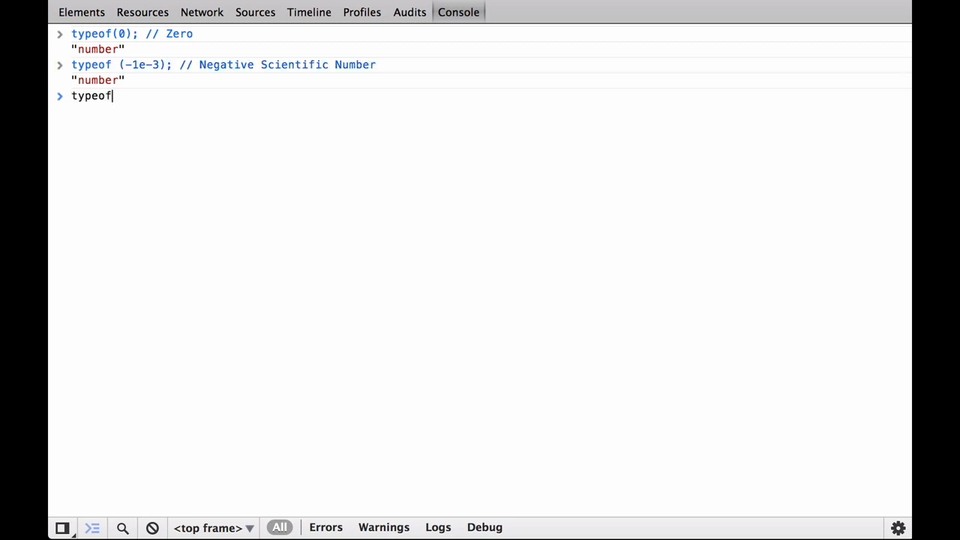
type("(0.000000")
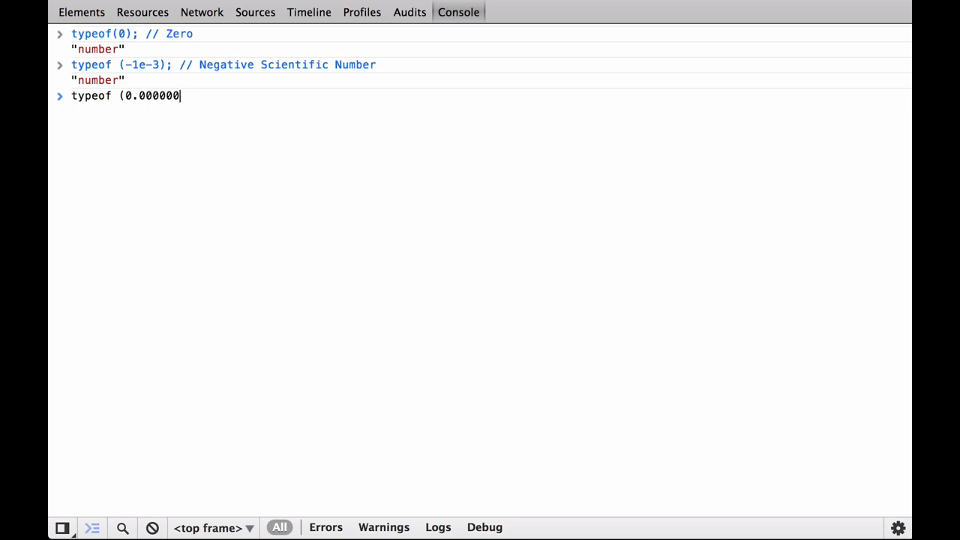
type("12); // Floating Point")
type("typeof( 0")
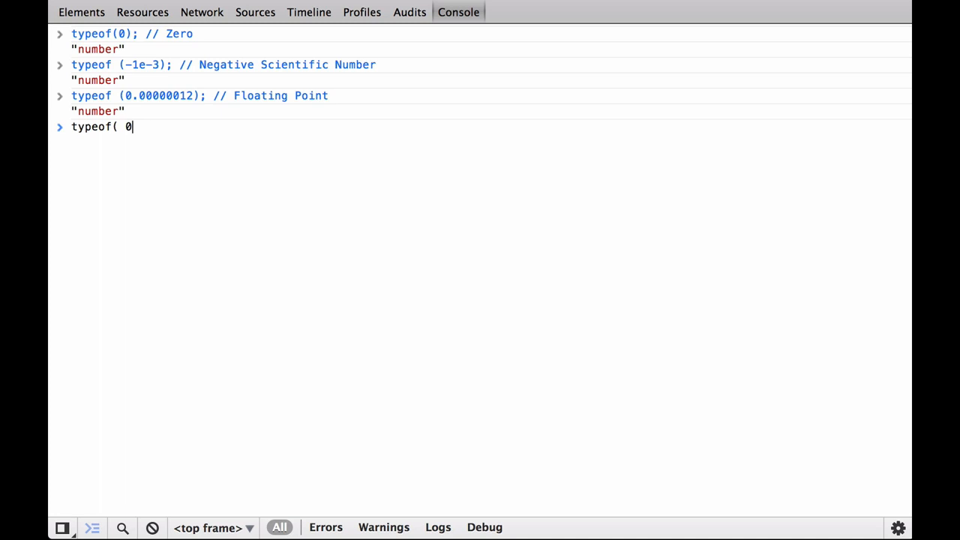
type("XFFEEEE")
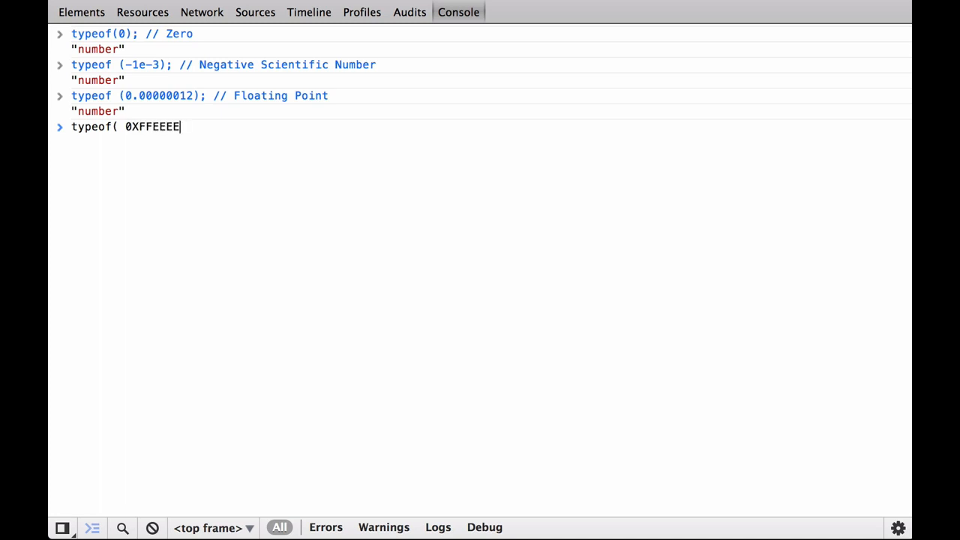
type("); // Hexadecimal Number;")
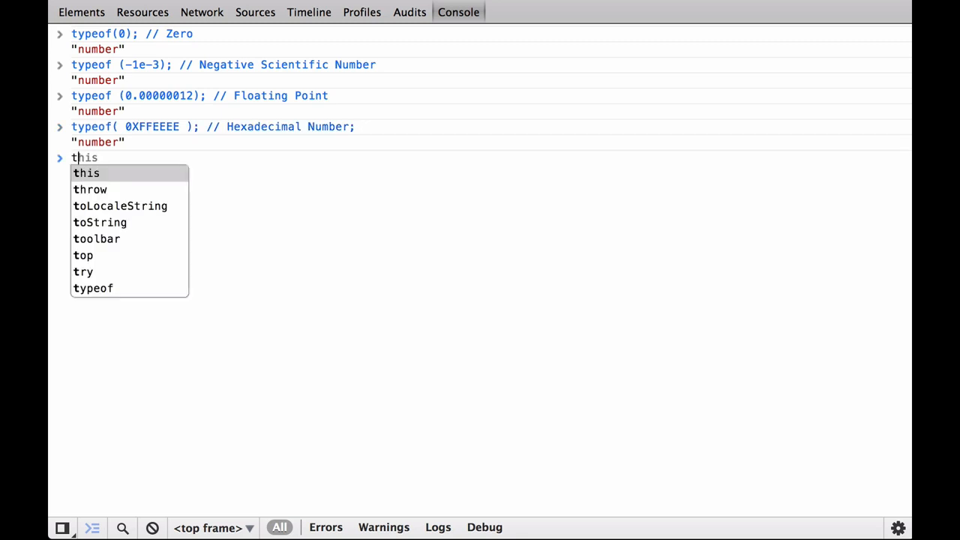
type("typeof (023);")
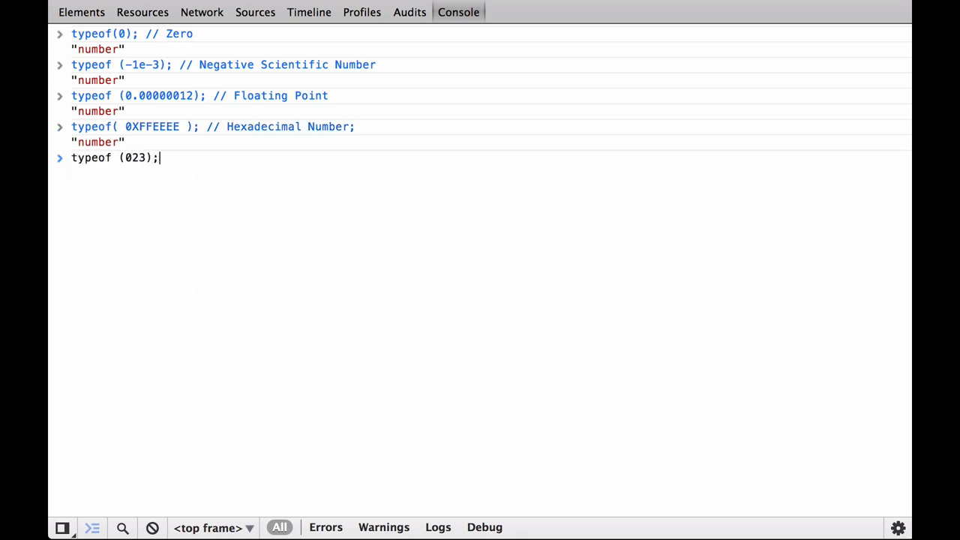
type("// Octal Num")
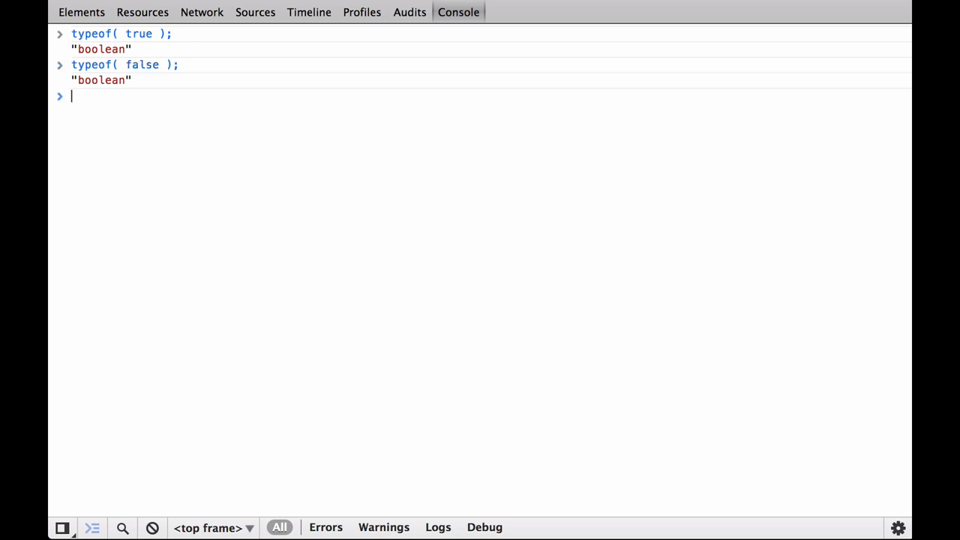
type("typeof( TRUE )")
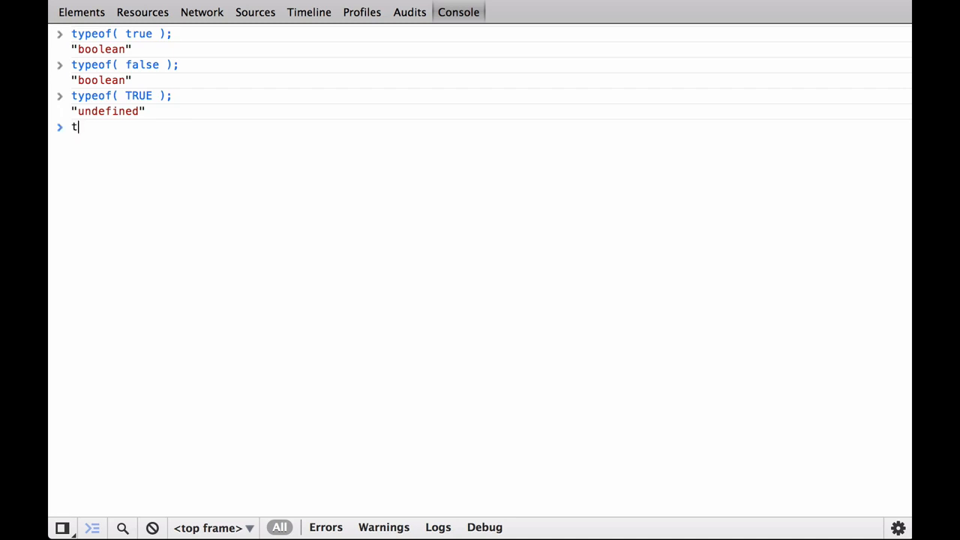
type("ypeof( Fa")
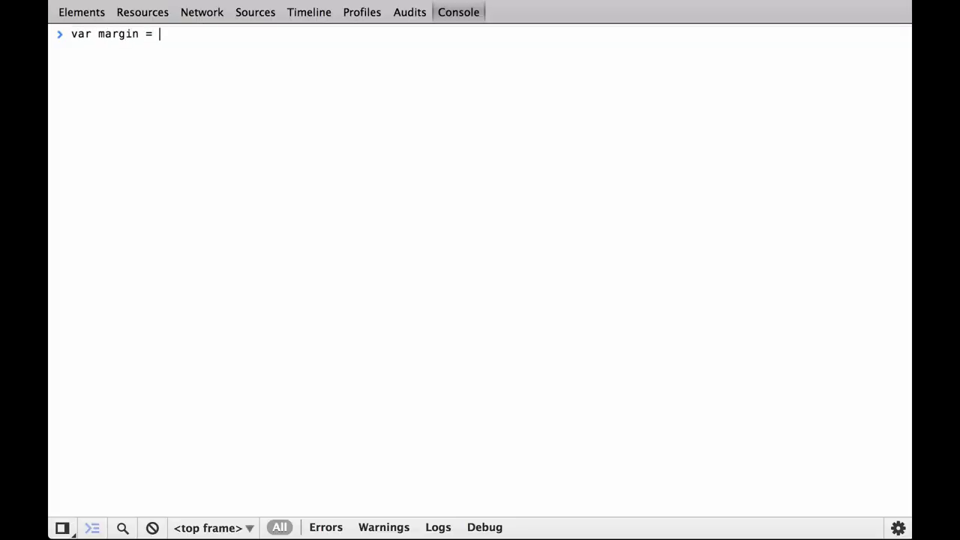
type("{ top:20, right:20, bottom:30,")
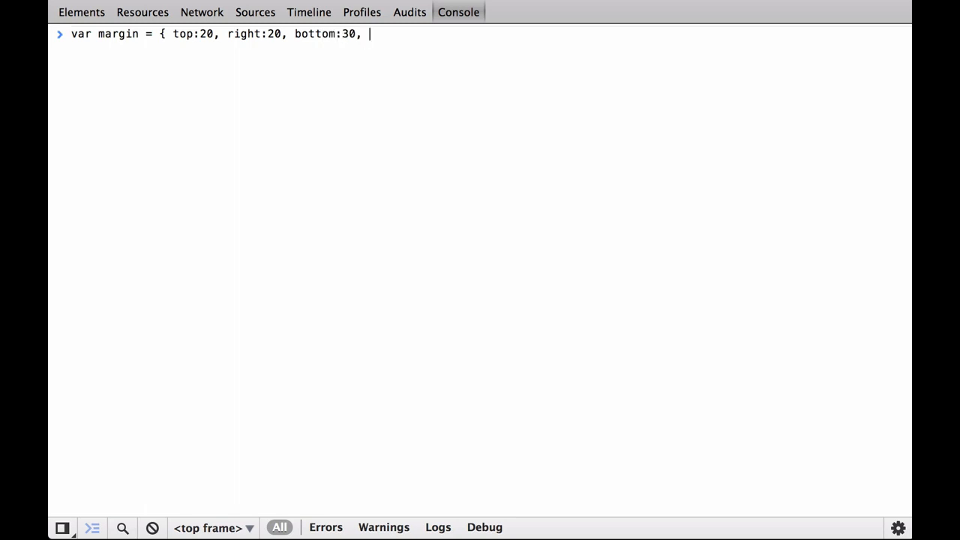
type("left:50 };")
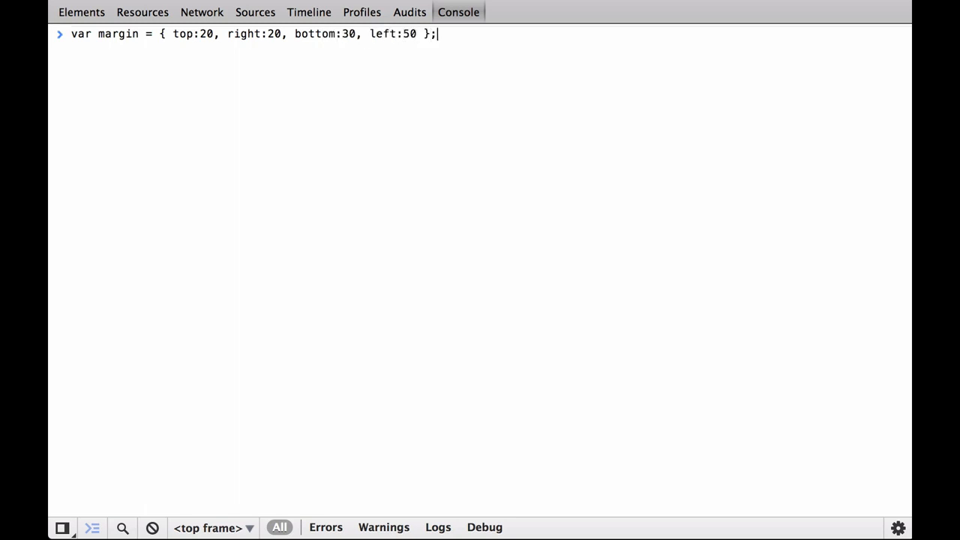
type("typeof")
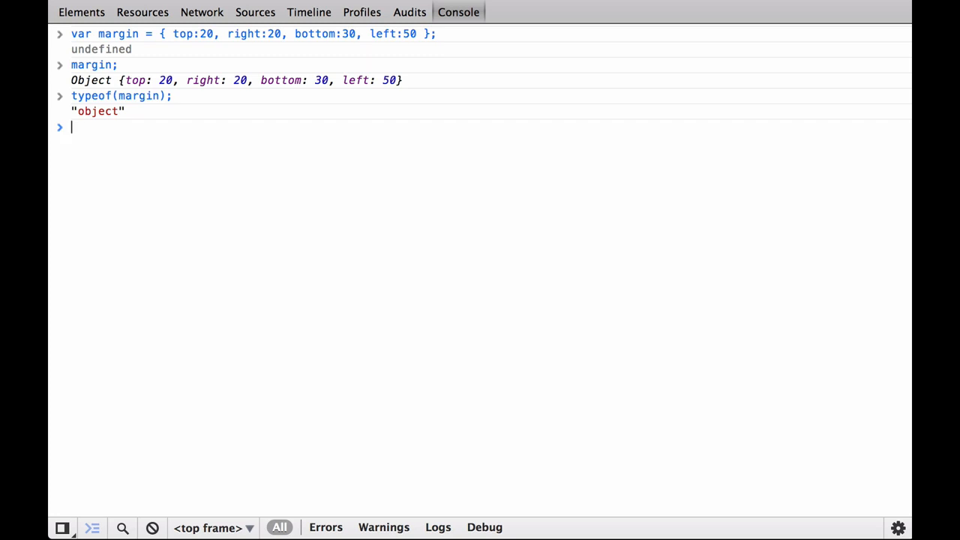
type("margin")
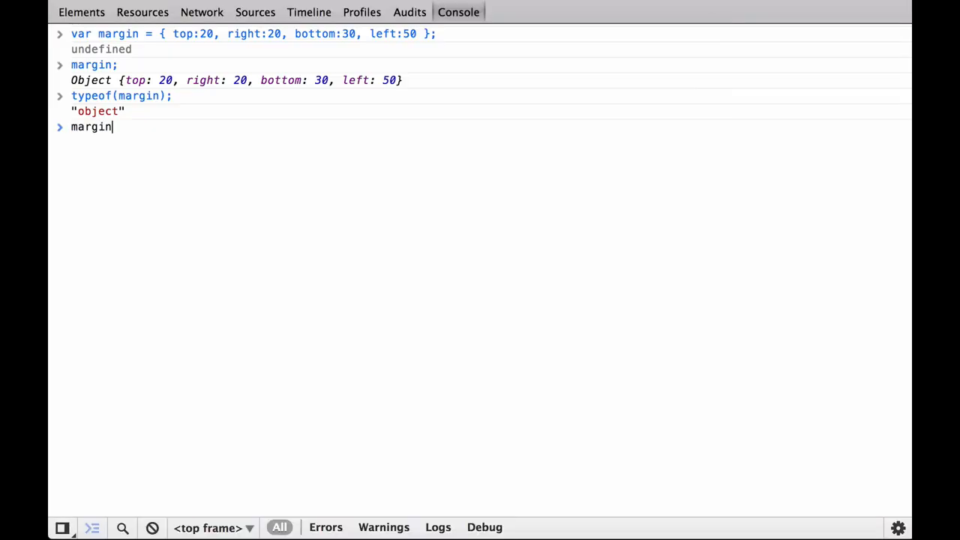
type("['top']")
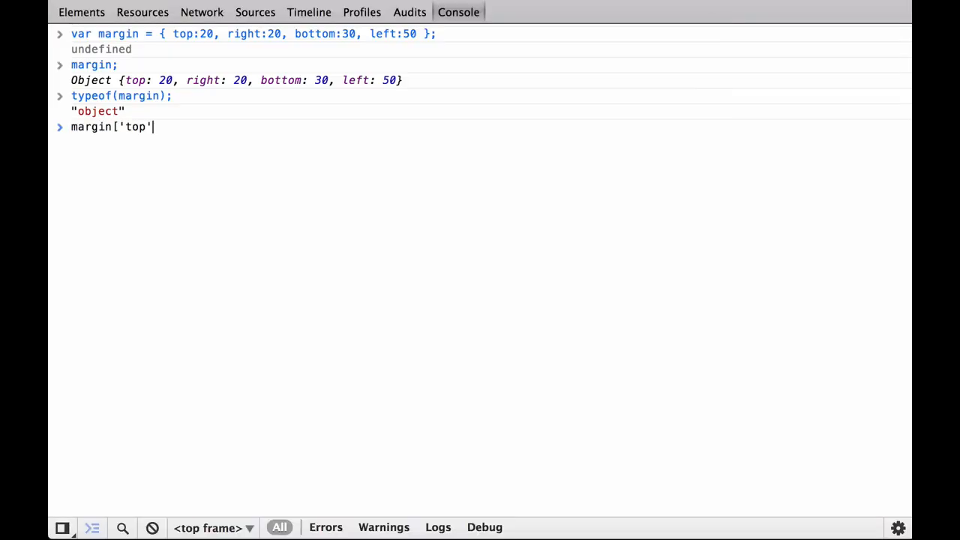
type("];")
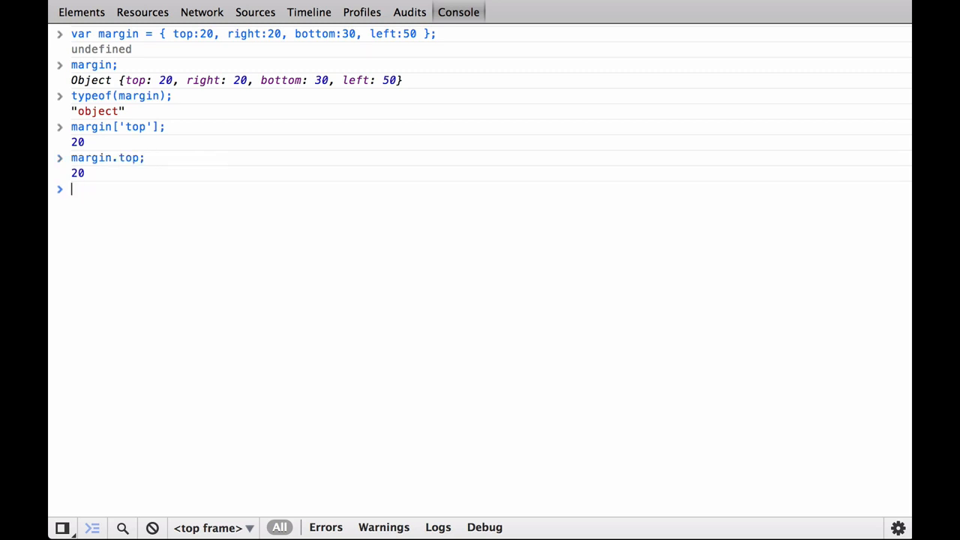
type("margin")
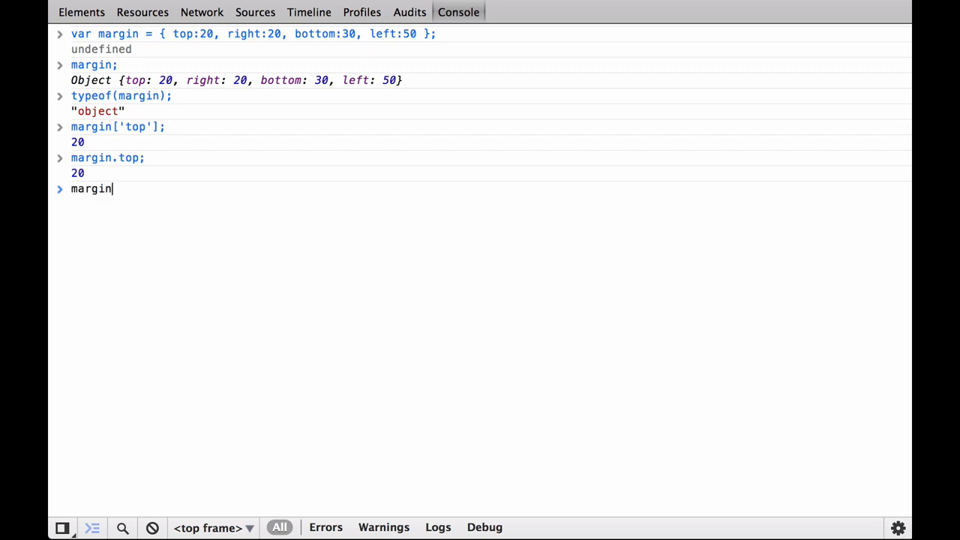
type(".")
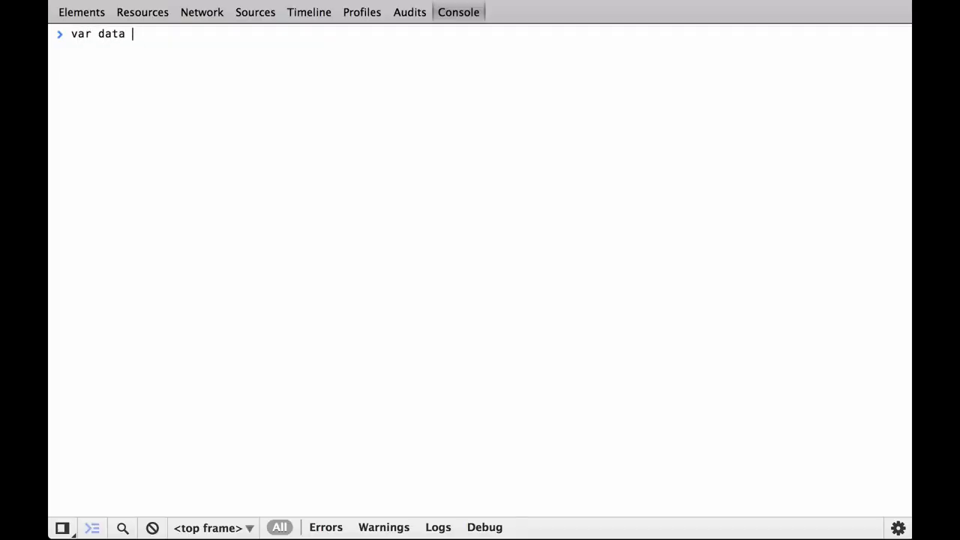
type("= [1,2,3,4,5];")
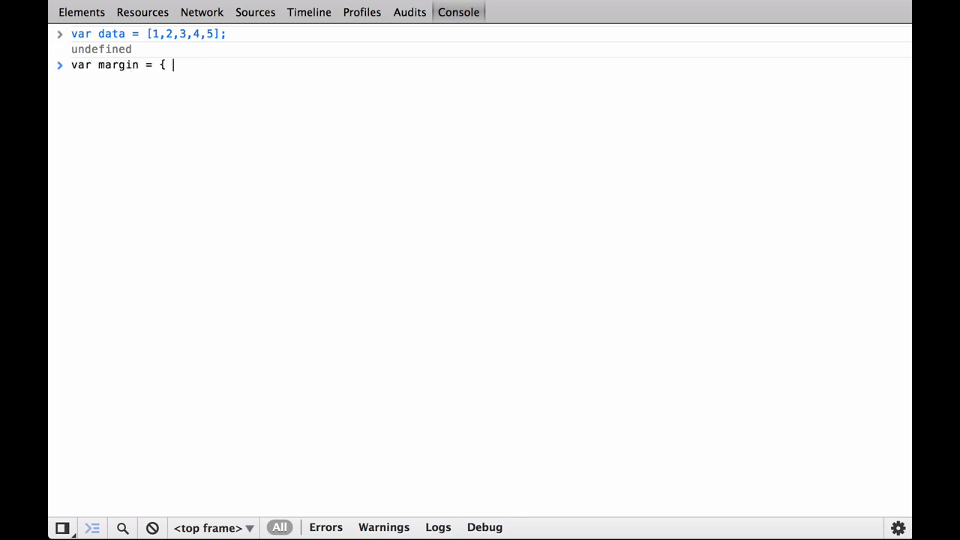
type("top:20, rig")
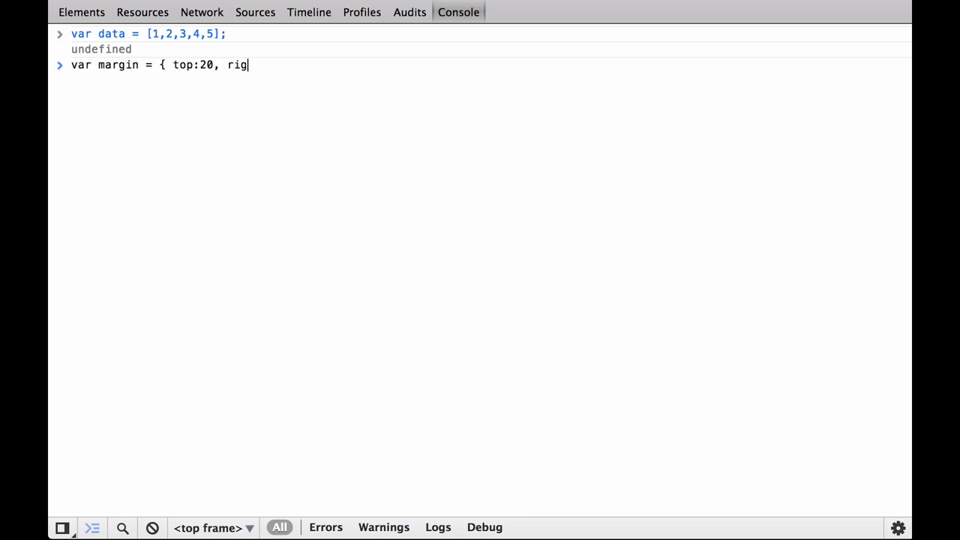
type("ht:20, bottom:3")
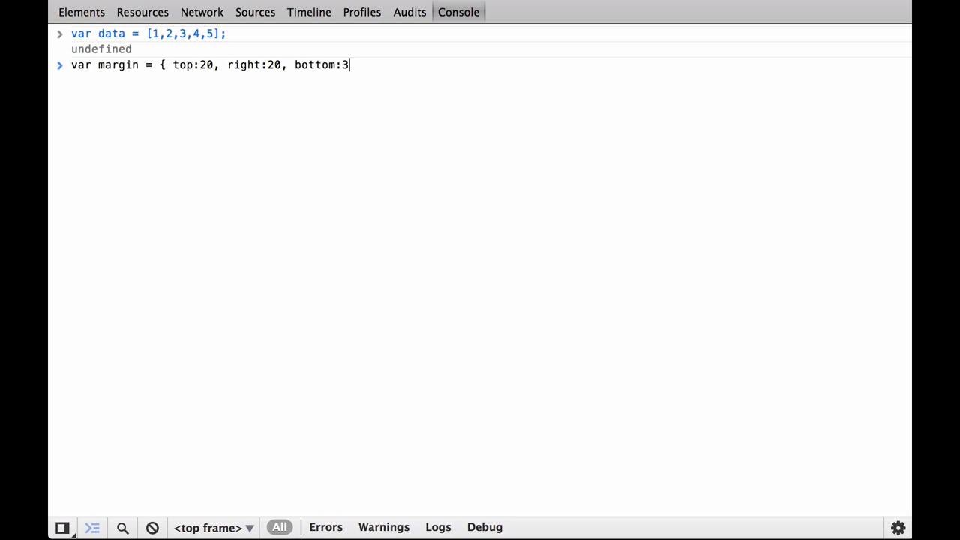
type("0, left:30 };")
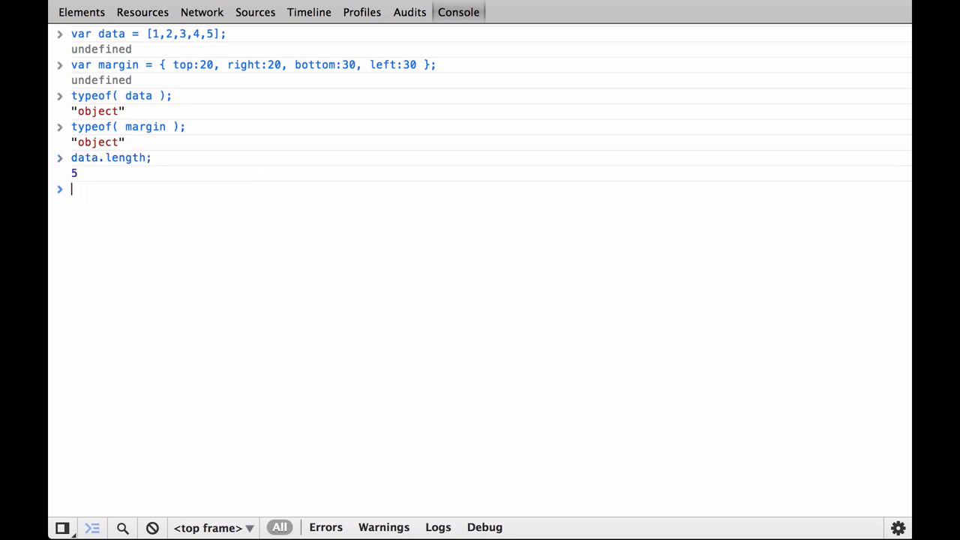
type("margin.leng")
type("data[0];")
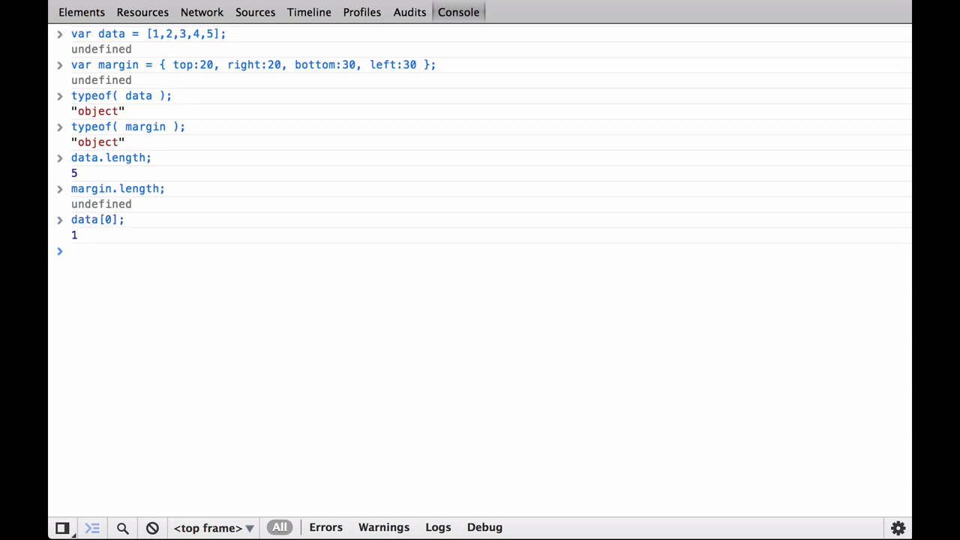
type("margin[")
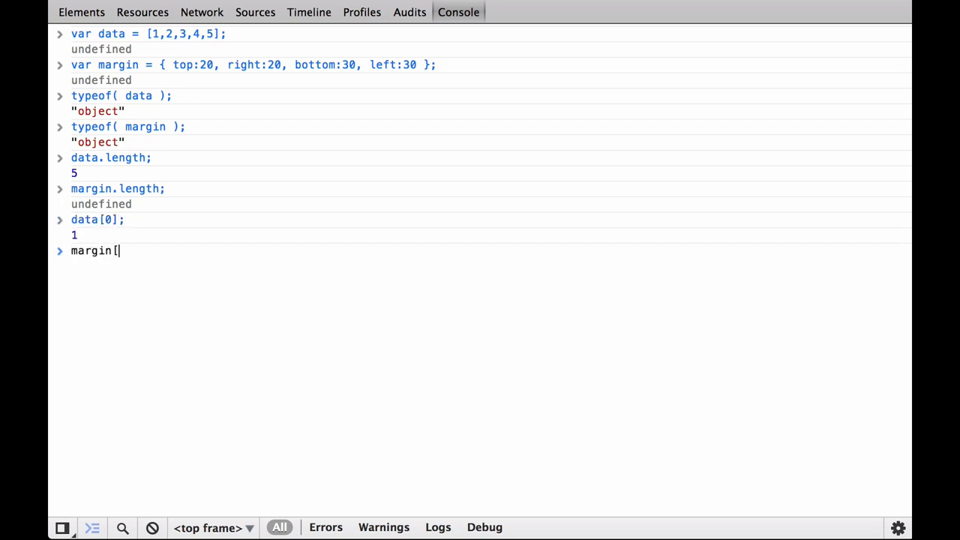